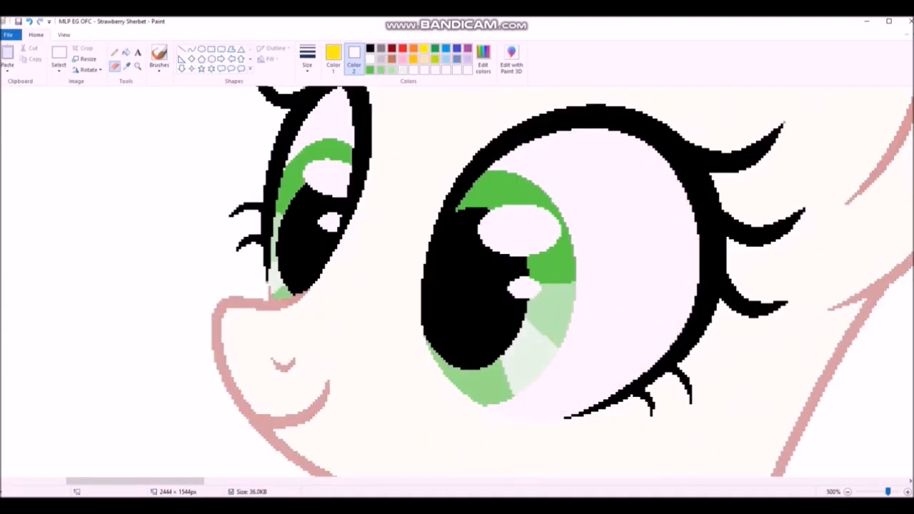
Define two pink shades, recolour the outlines and body pink, then zoom out to the whole pony.
click(482, 56)
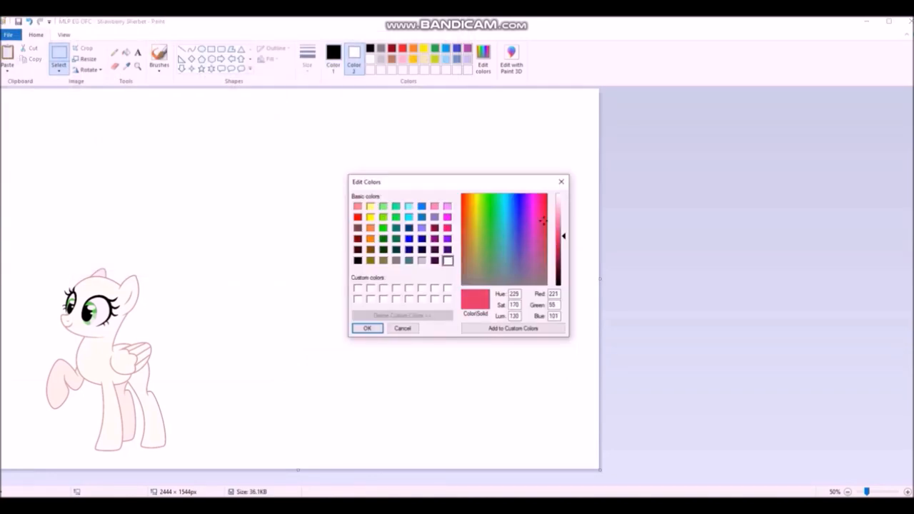
click(367, 328)
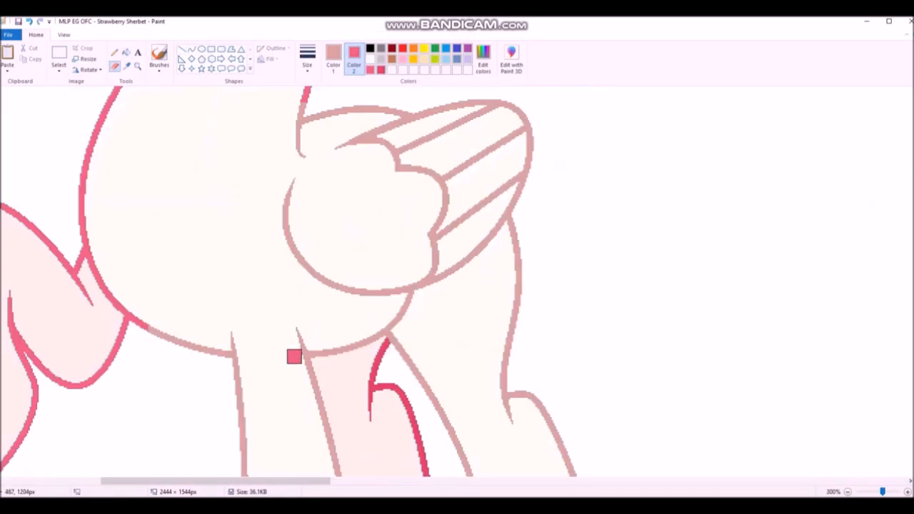
click(483, 59)
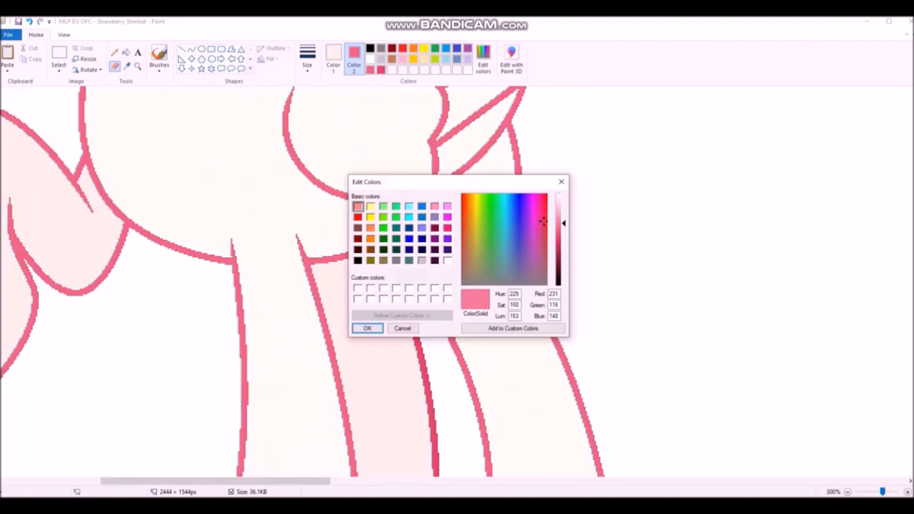
click(367, 327)
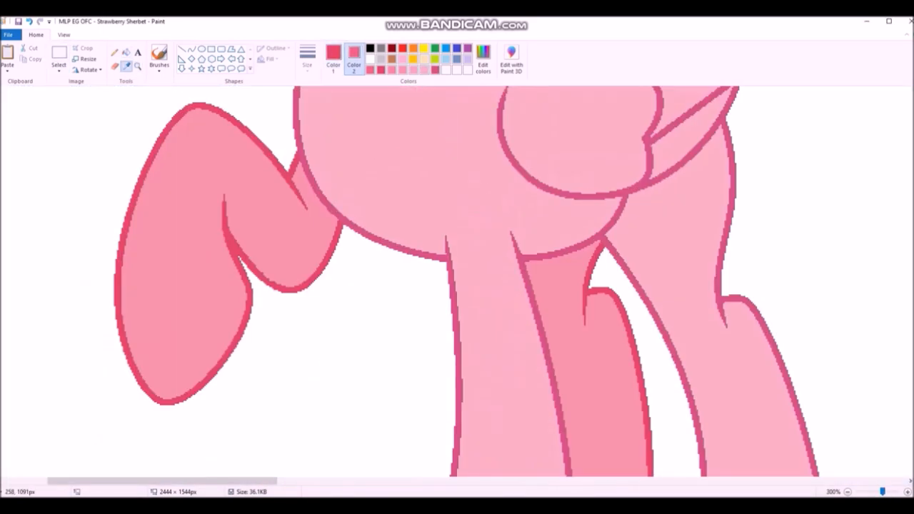
click(850, 491)
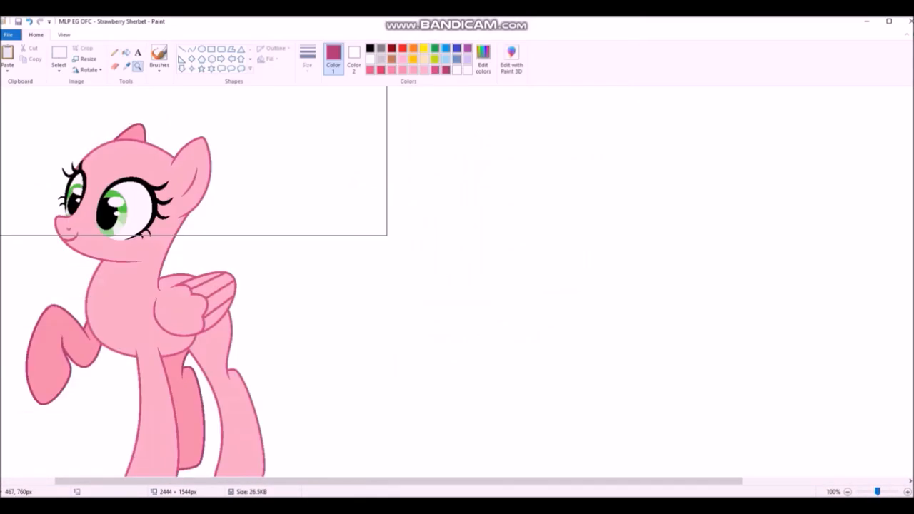
Test body fills beside a pasted strawberry reference, settling on salmon body with red outline.
click(905, 491)
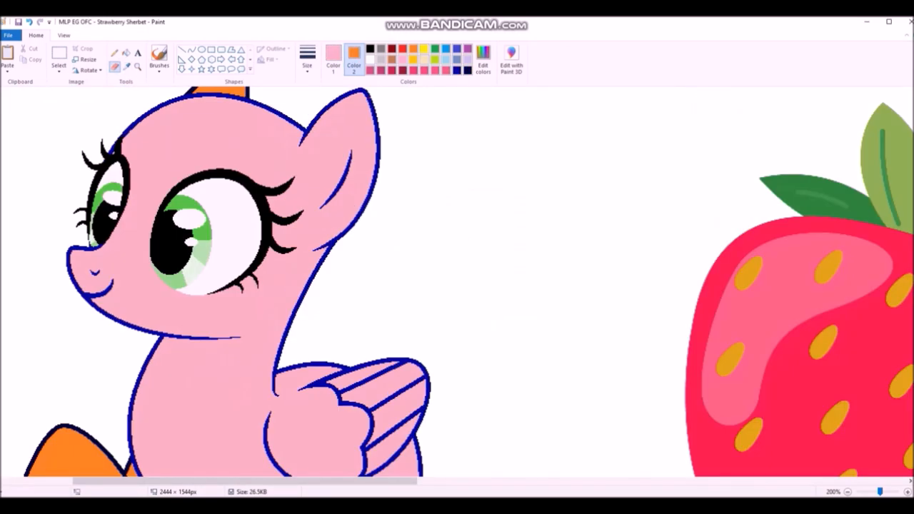
click(851, 491)
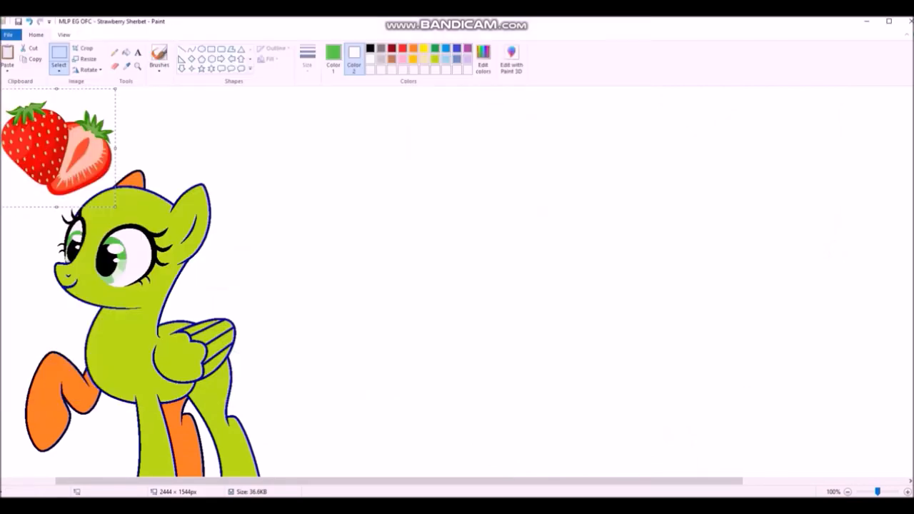
click(137, 66)
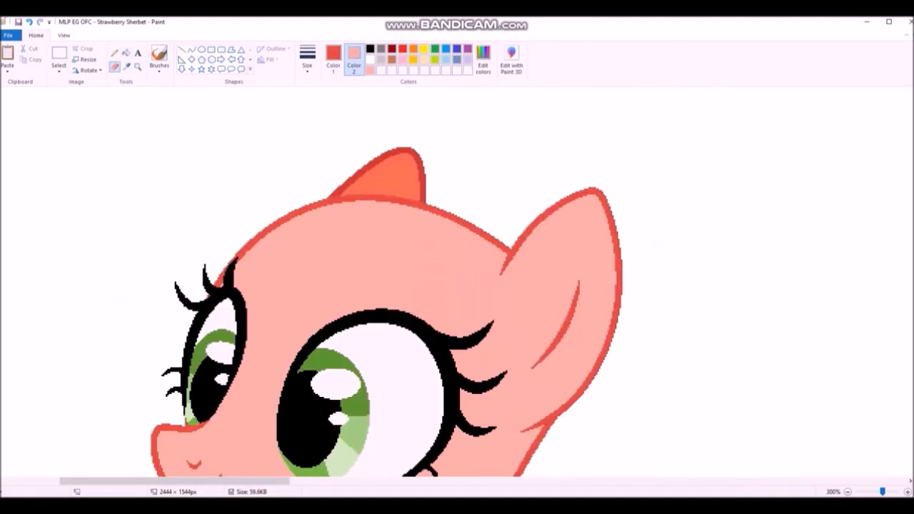
scroll(down, 3)
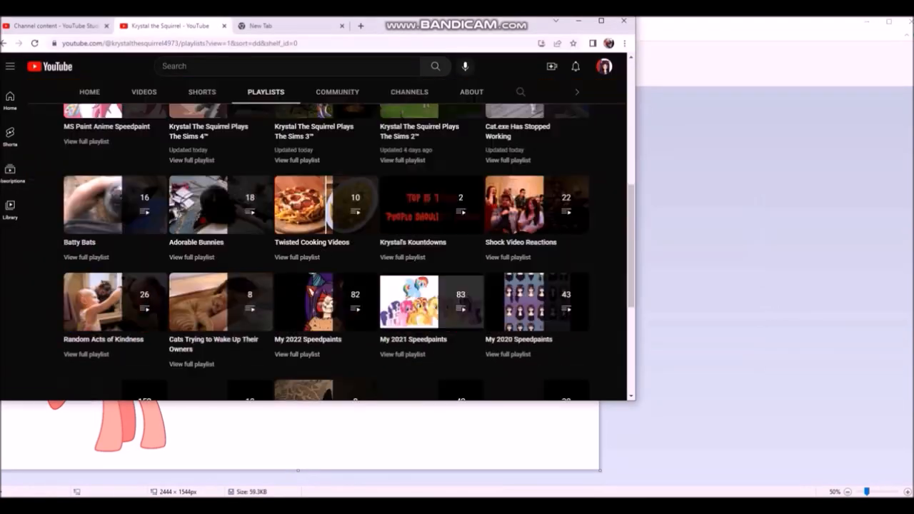
Return from the YouTube playlists to Paint and draw dark red mane strands.
click(514, 300)
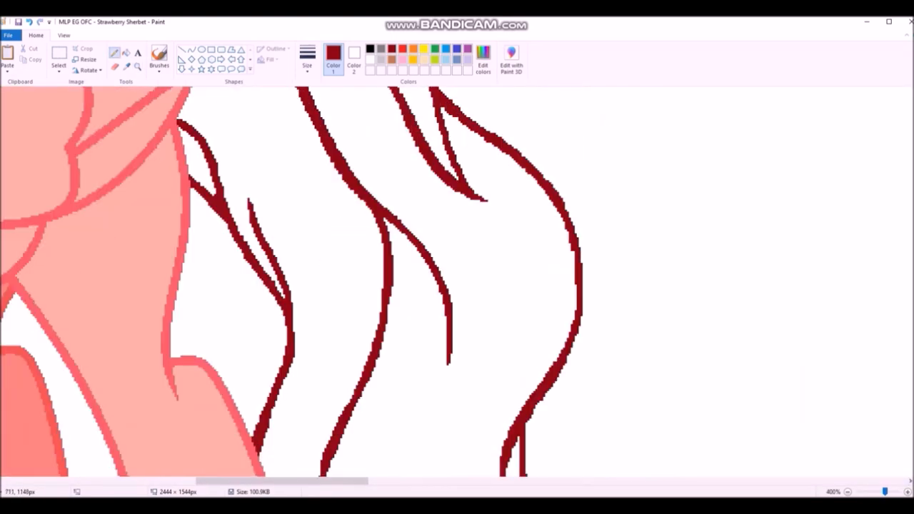
Define a strawberry-matching red in Edit colors for the mane and tail.
click(482, 57)
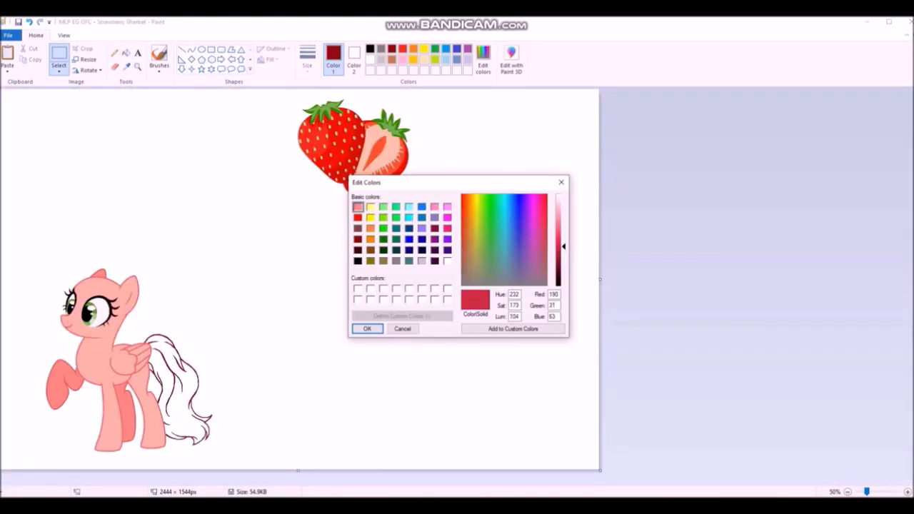
click(367, 328)
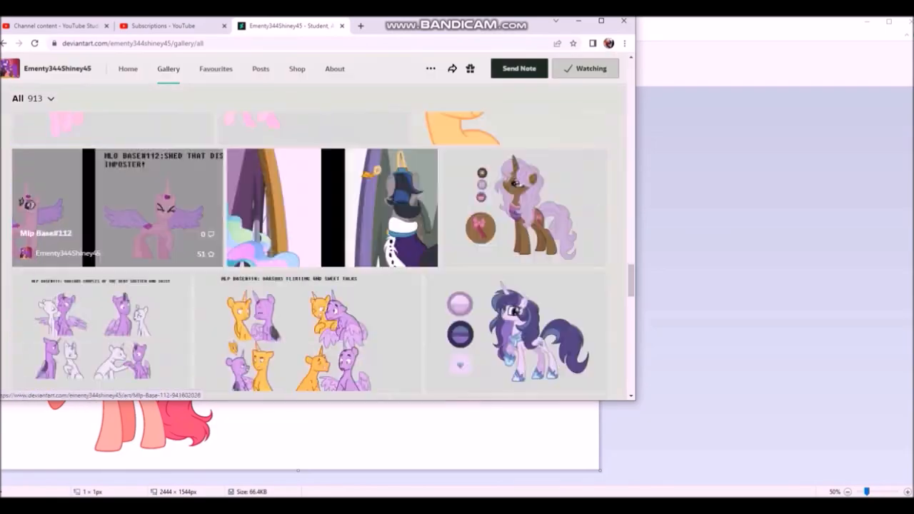
Scroll through artists' DeviantArt pony galleries, then add a dark red strand above the head.
scroll(down, 3)
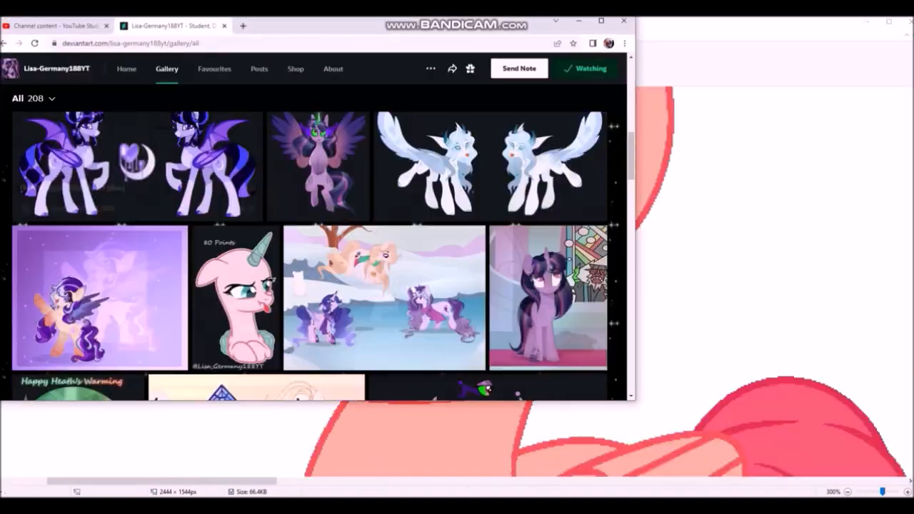
scroll(down, 3)
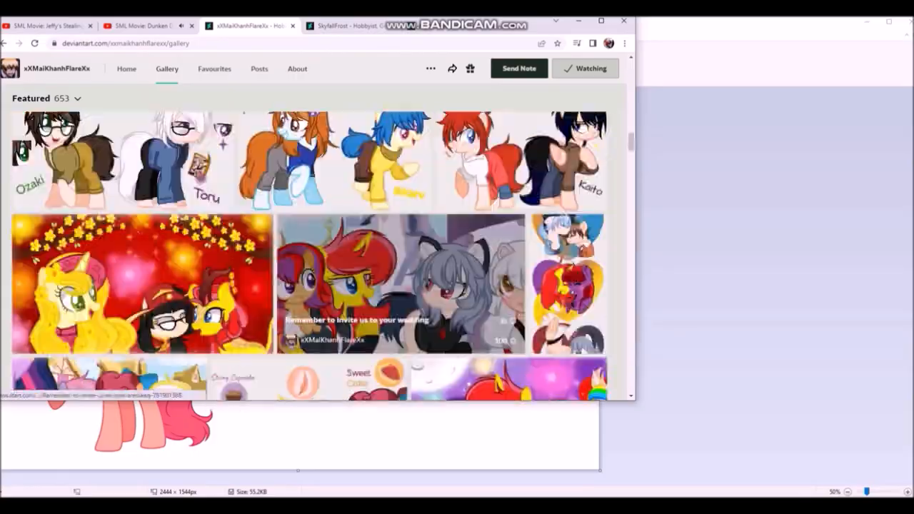
scroll(down, 3)
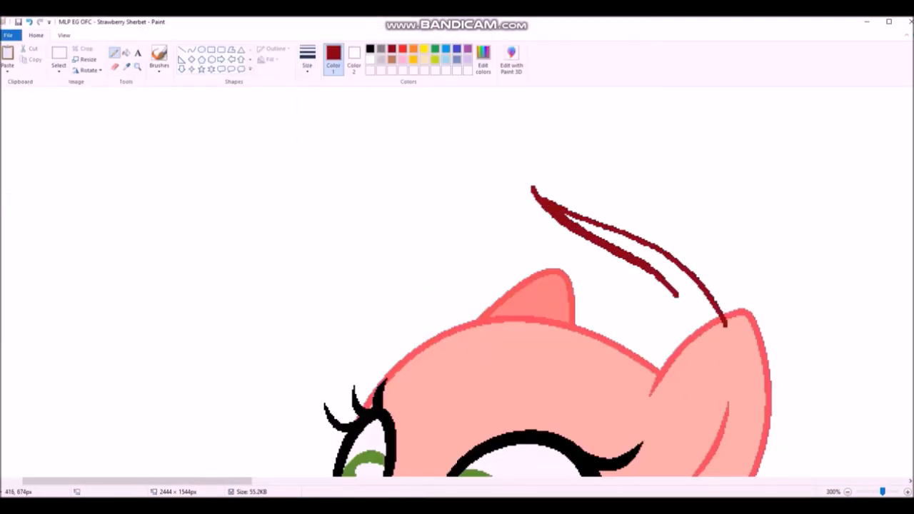
Draw another dark red mane strand, then scroll the DeviantArt My Little Pony favourites.
click(848, 491)
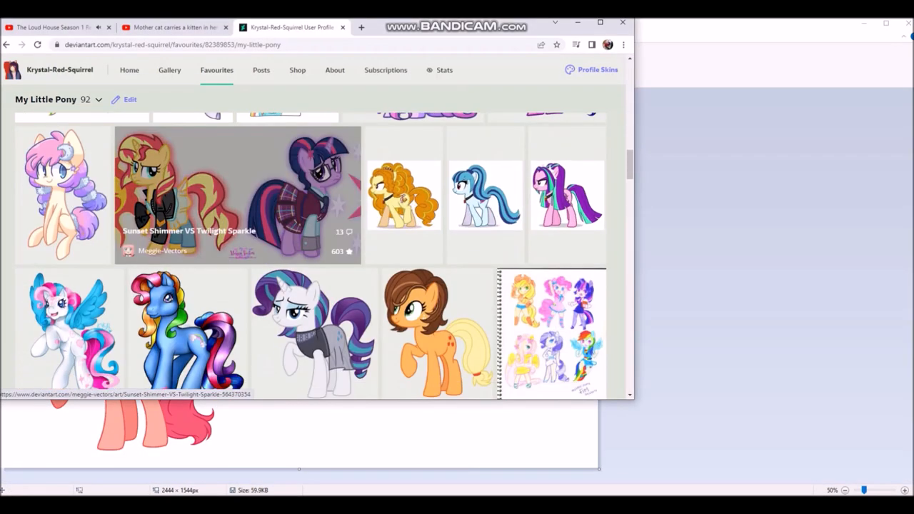
scroll(down, 3)
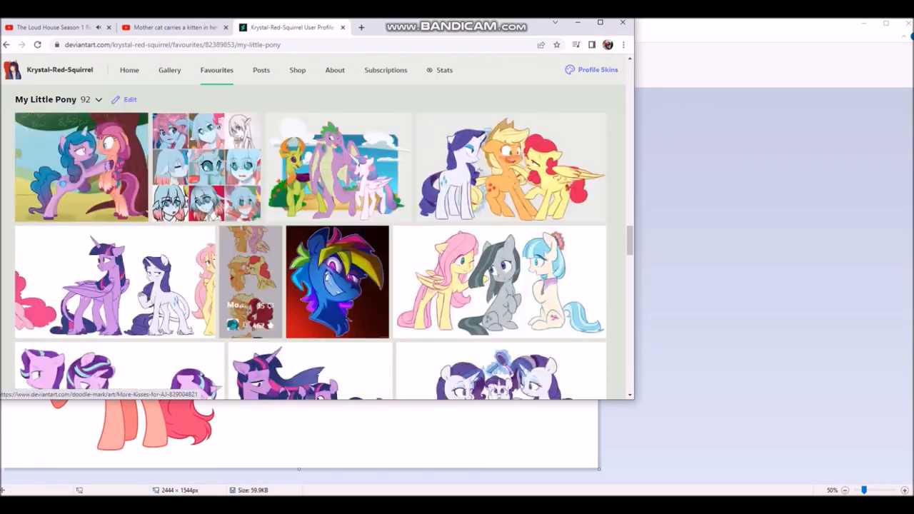